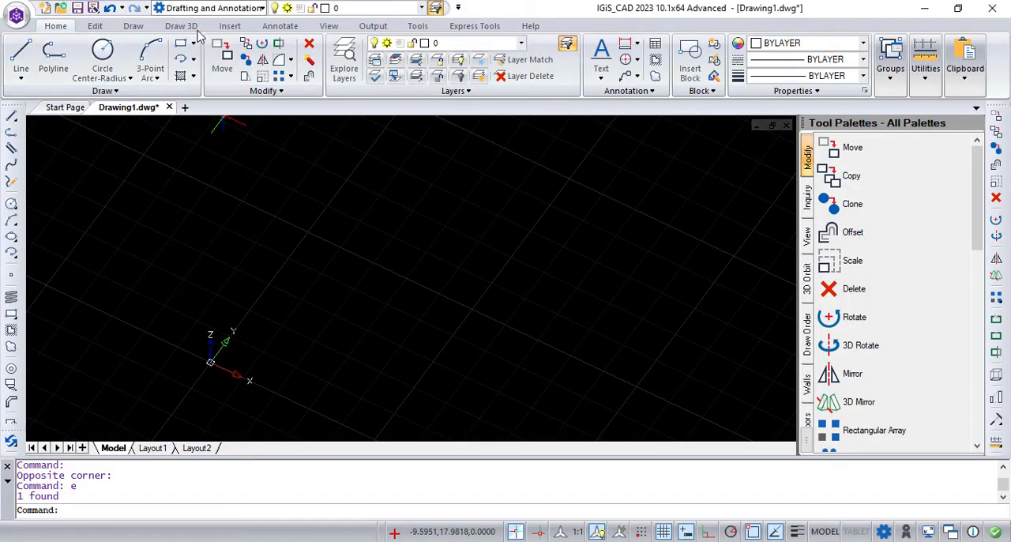
- Draw a 3D solid box from two corners and a height, coloured red, shown in Hidden style
{"action": "left_click", "coordinate": [181, 26]}
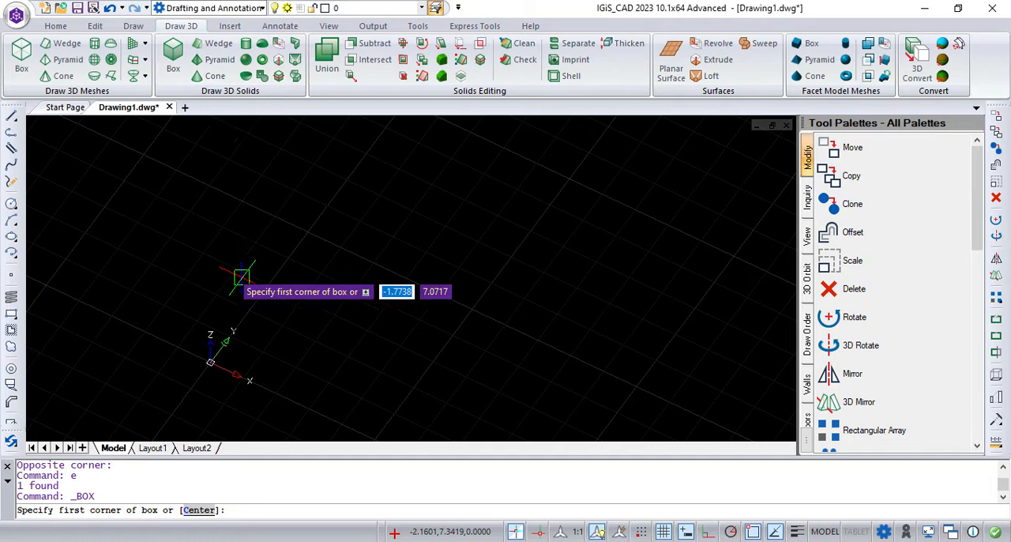
{"action": "left_click", "coordinate": [241, 276]}
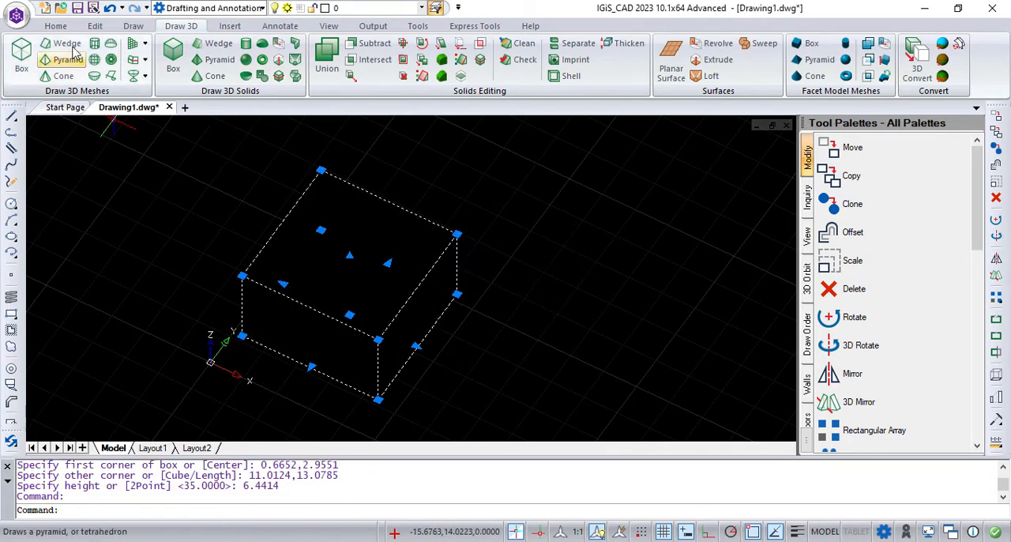
{"action": "left_click", "coordinate": [55, 26]}
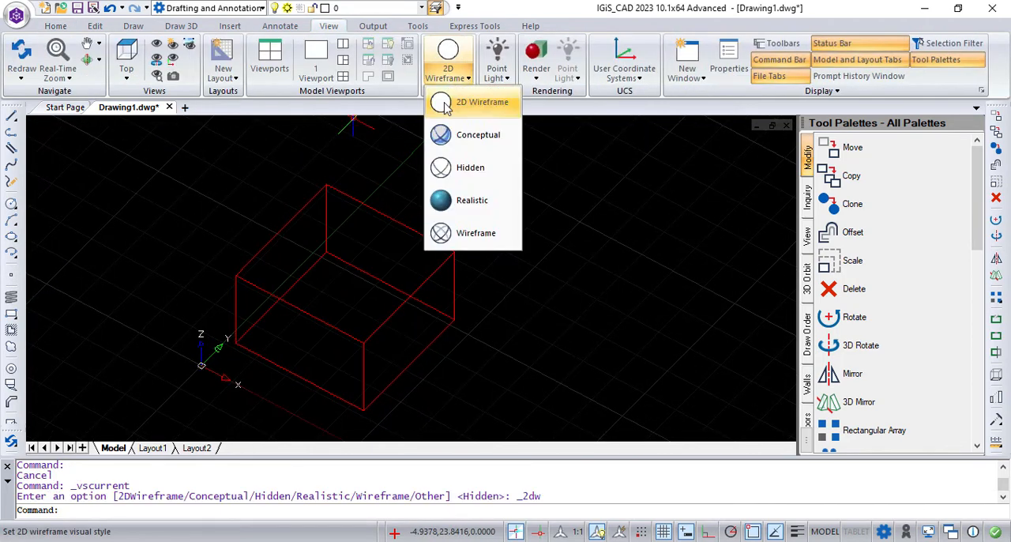
{"action": "left_click", "coordinate": [471, 167]}
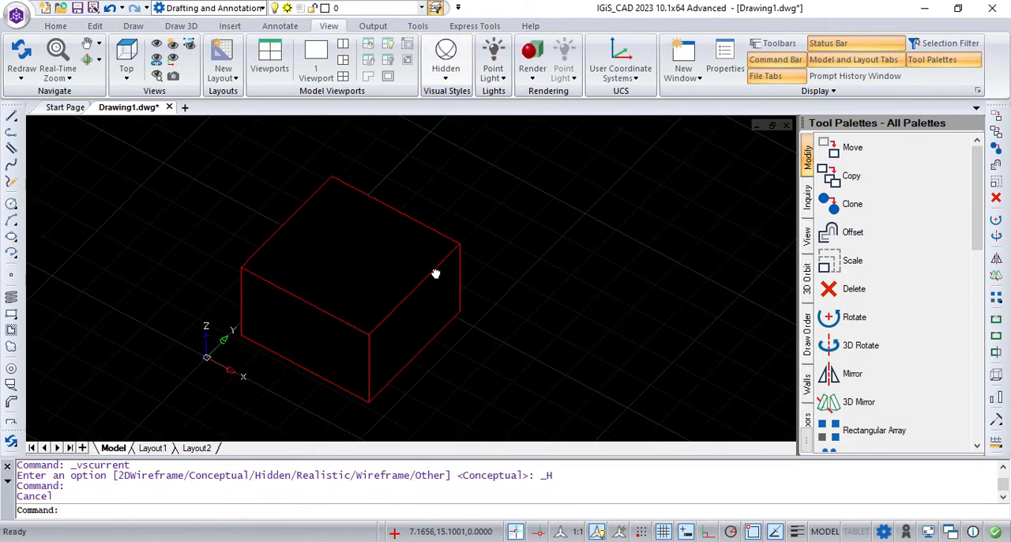
{"action": "left_click", "coordinate": [55, 26]}
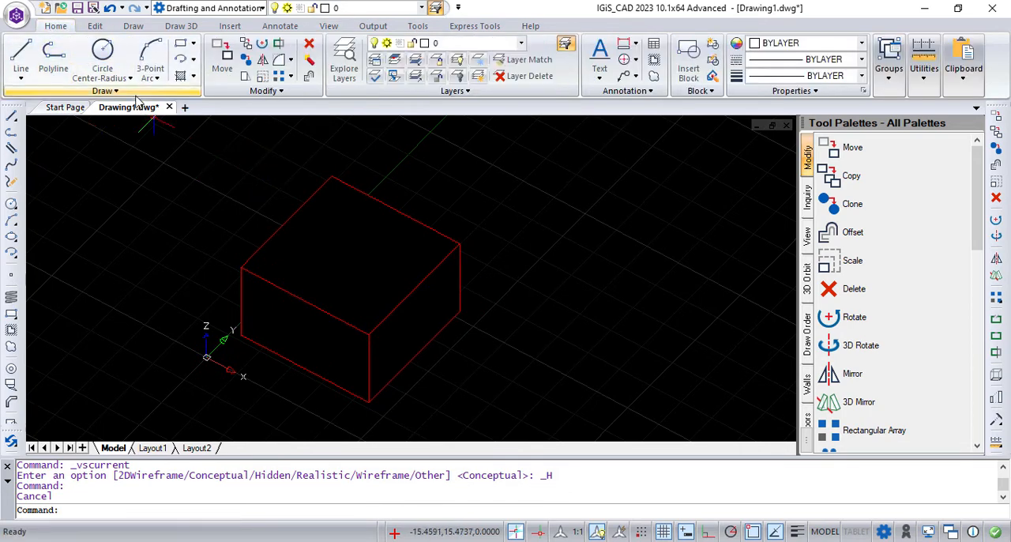
- Draw a center-radius circle centred on the box's top face
{"action": "left_click", "coordinate": [102, 59]}
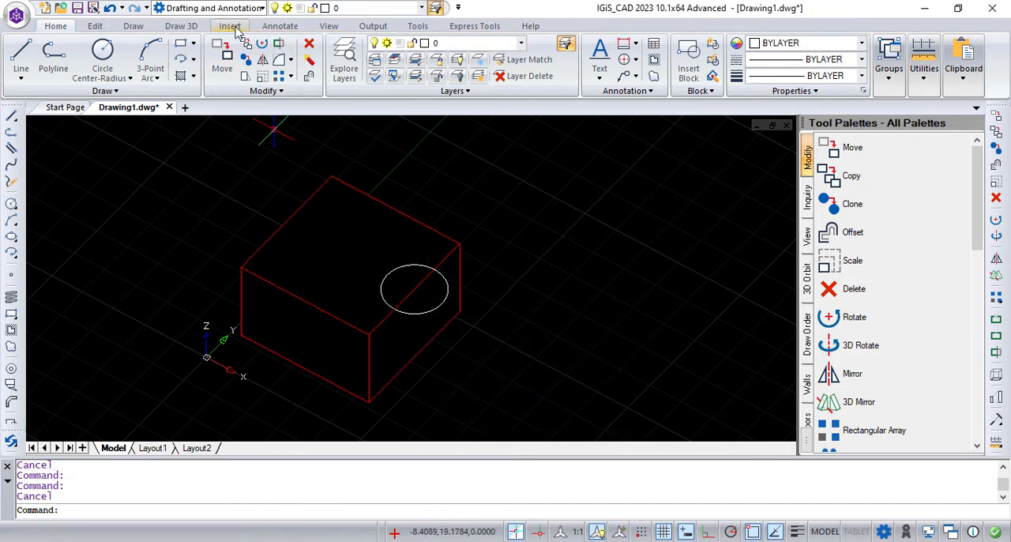
{"action": "left_click", "coordinate": [181, 26]}
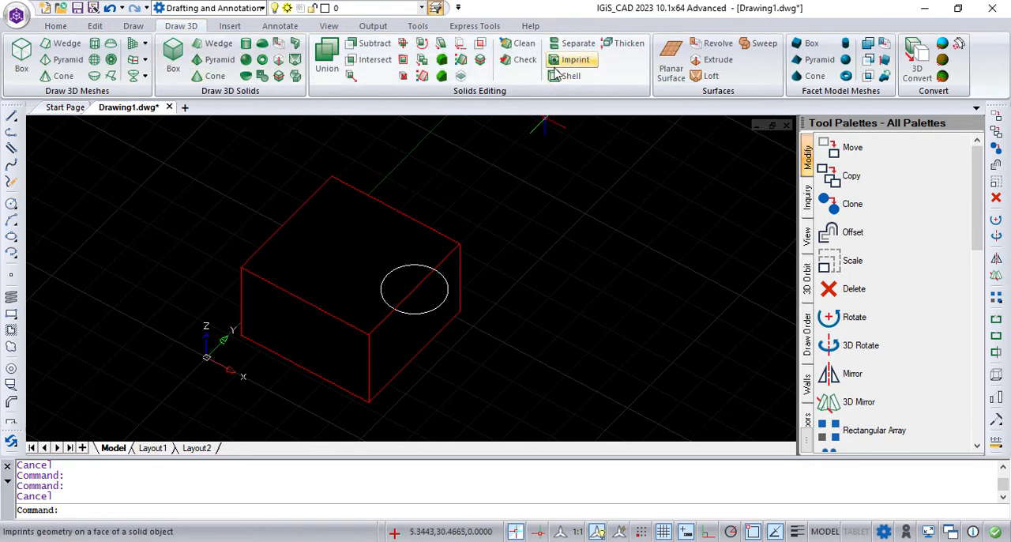
- Imprint the circle on the box top, keeping the source, then move the circle right
{"action": "left_click", "coordinate": [576, 60]}
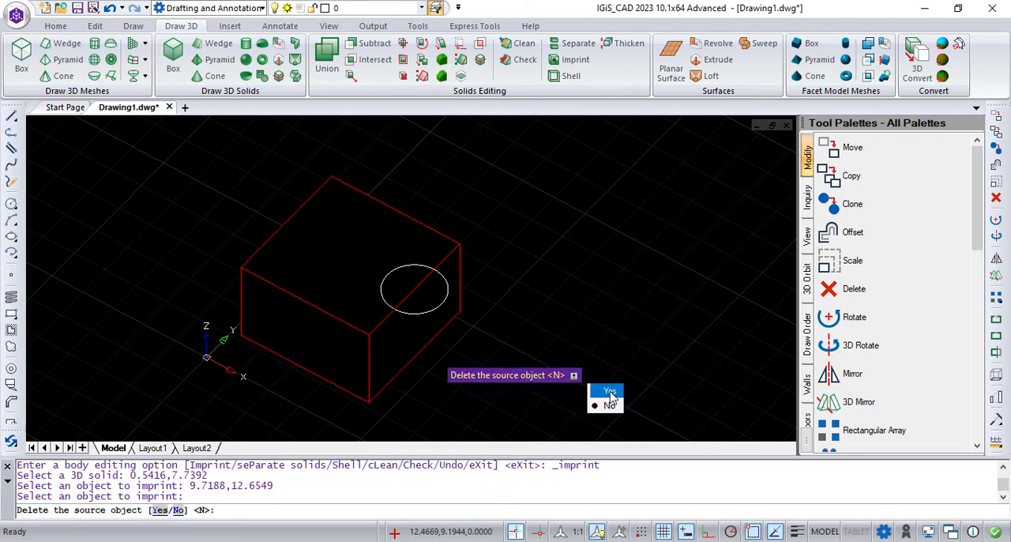
{"action": "left_click", "coordinate": [610, 404]}
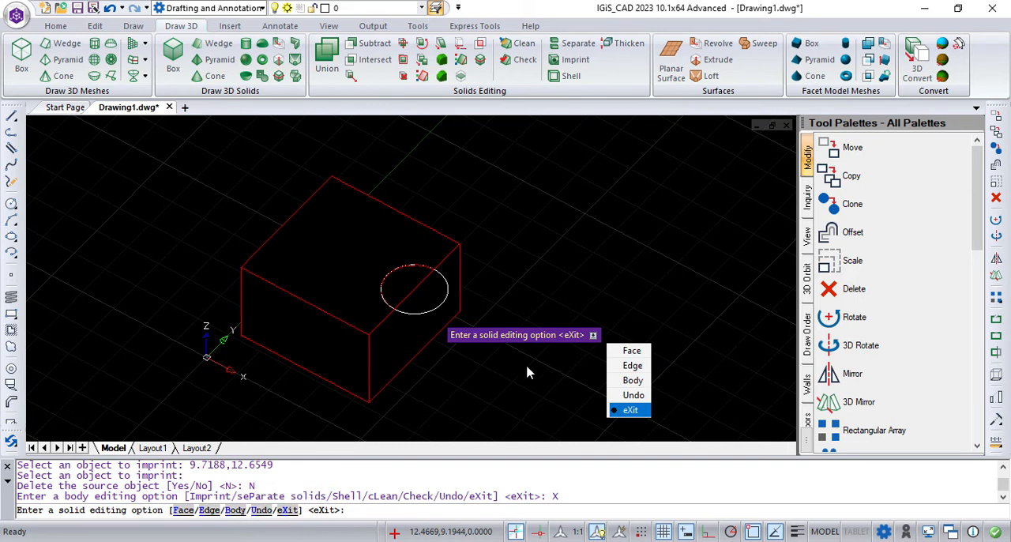
{"action": "left_click", "coordinate": [630, 410]}
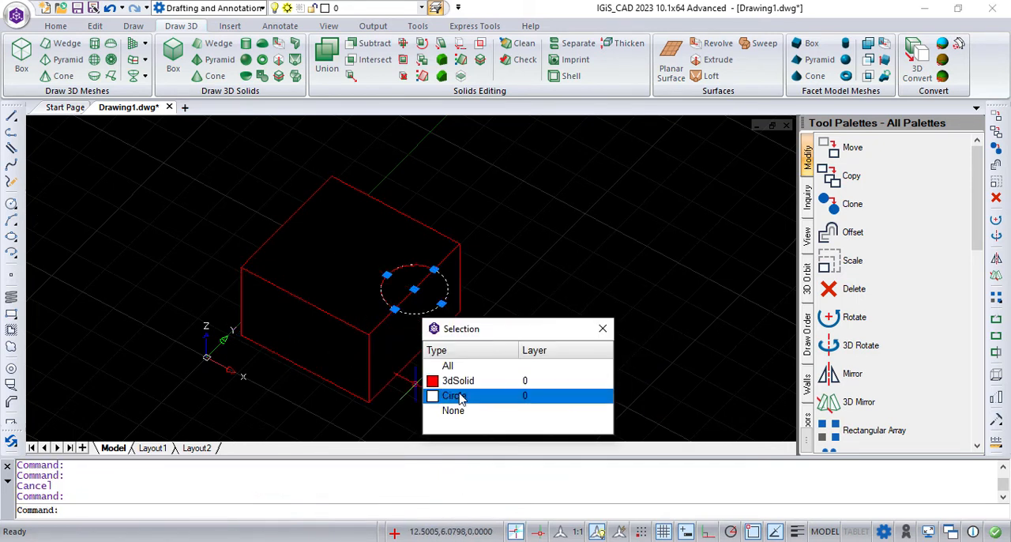
{"action": "left_click", "coordinate": [455, 395]}
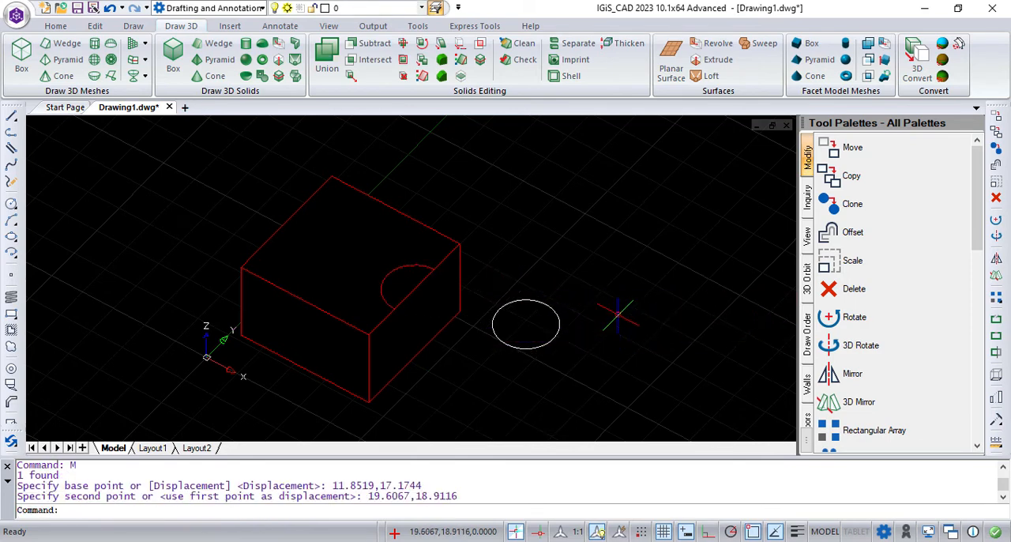